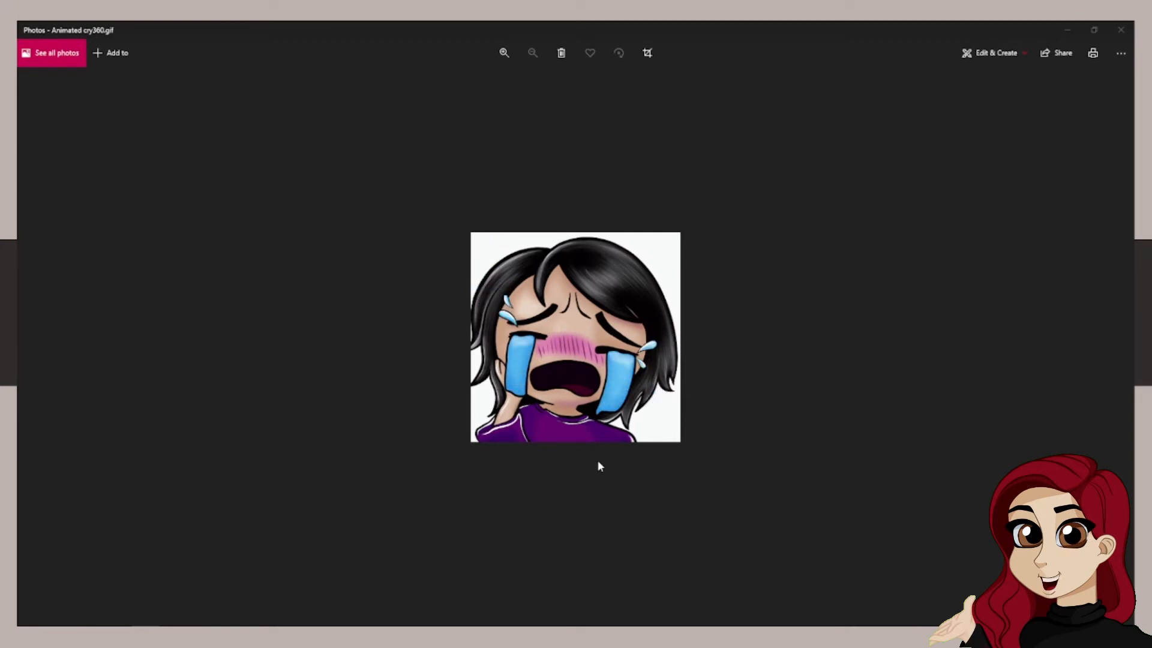
Step: Zoom the crying emote GIF to 133% in Photos, then close the viewer
click(504, 52)
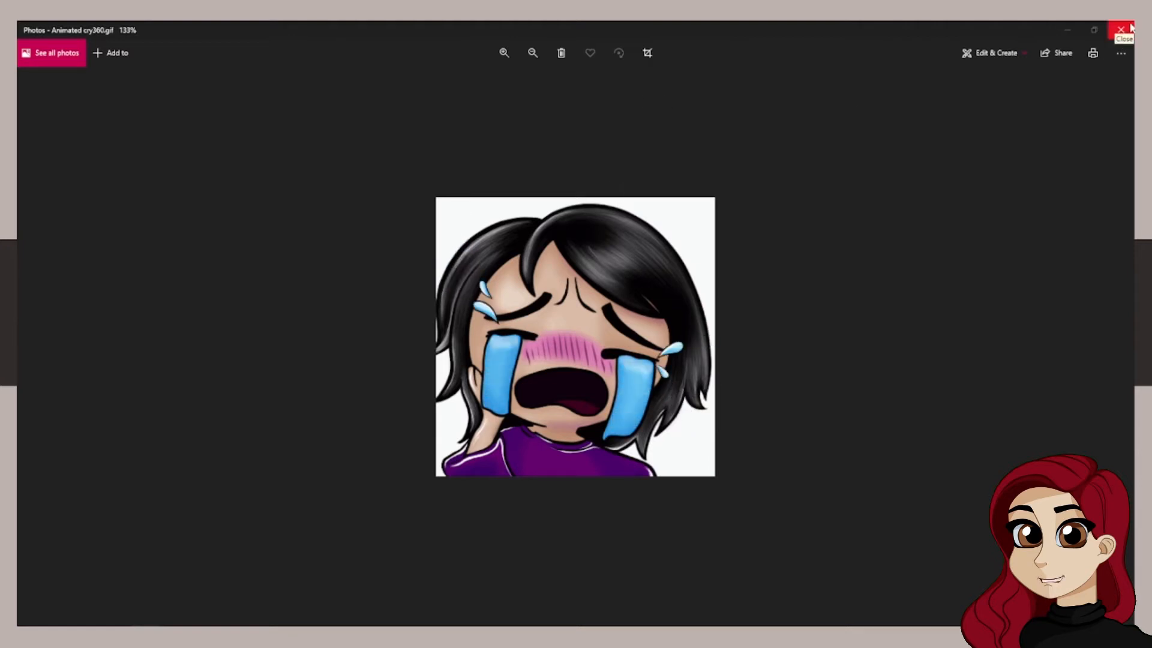
click(1120, 30)
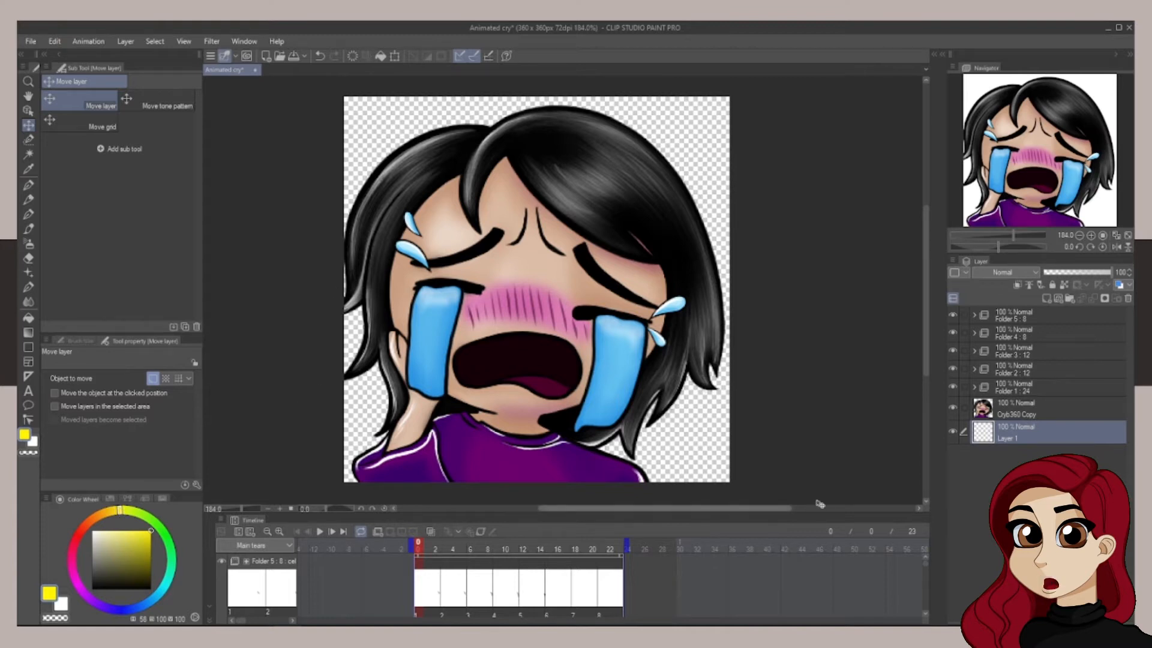
mouse_move(119, 281)
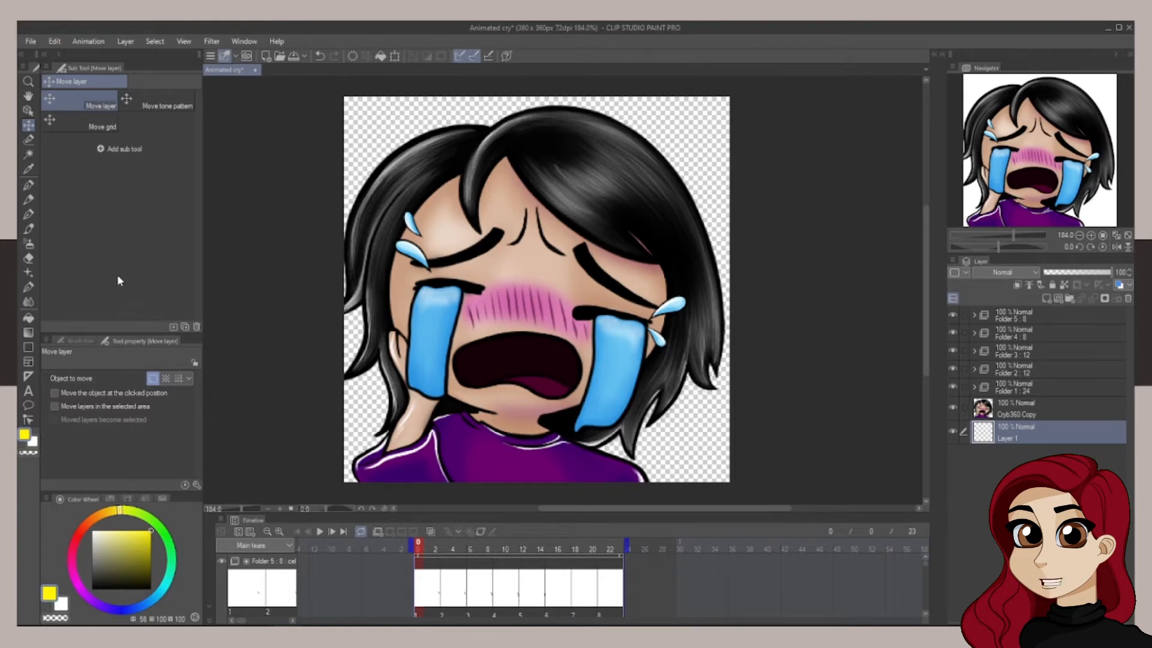
Step: Fill Layer 1 with yellow and export 'Cry yellow360' as an animated GIF to That Sanctuary
click(727, 452)
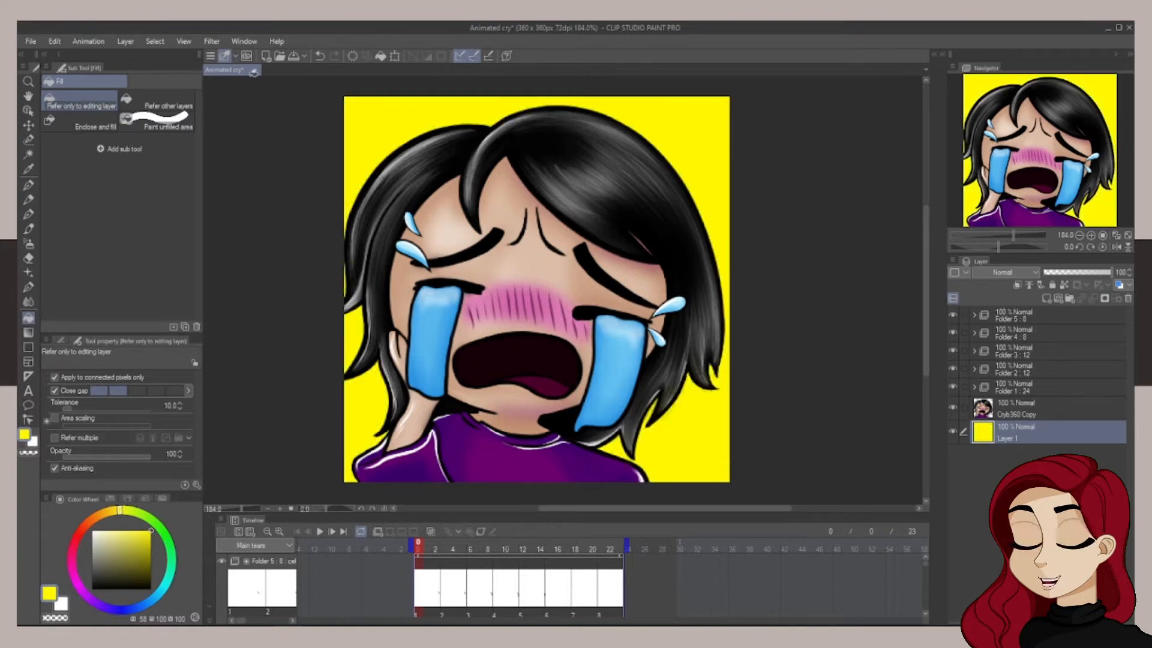
click(30, 41)
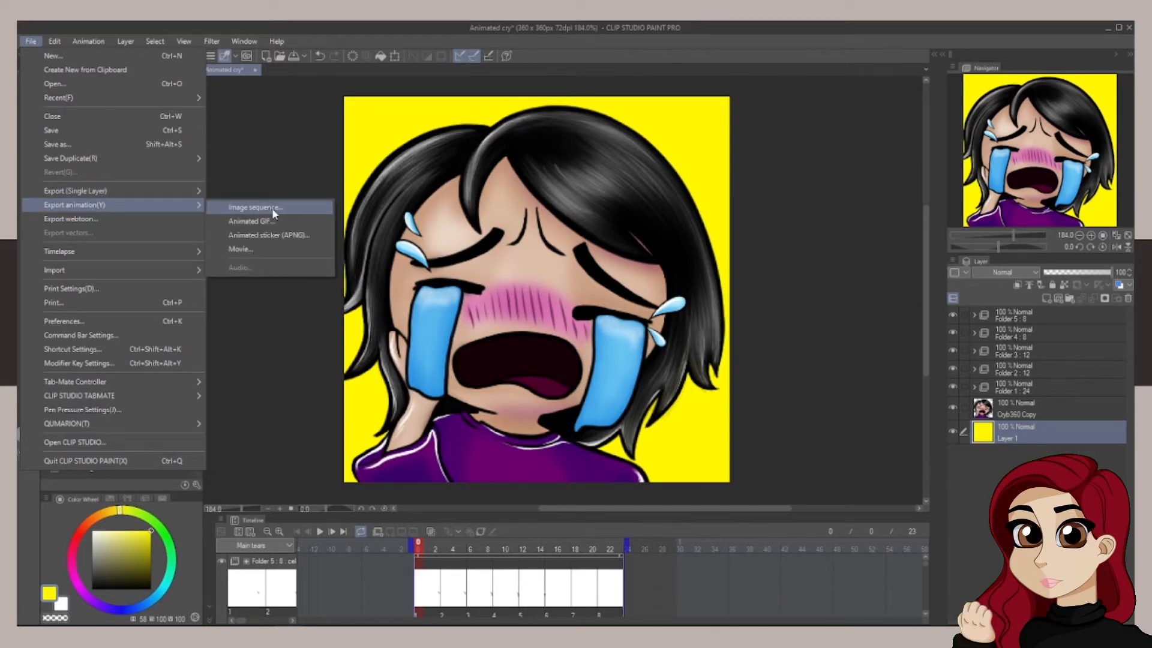
click(249, 221)
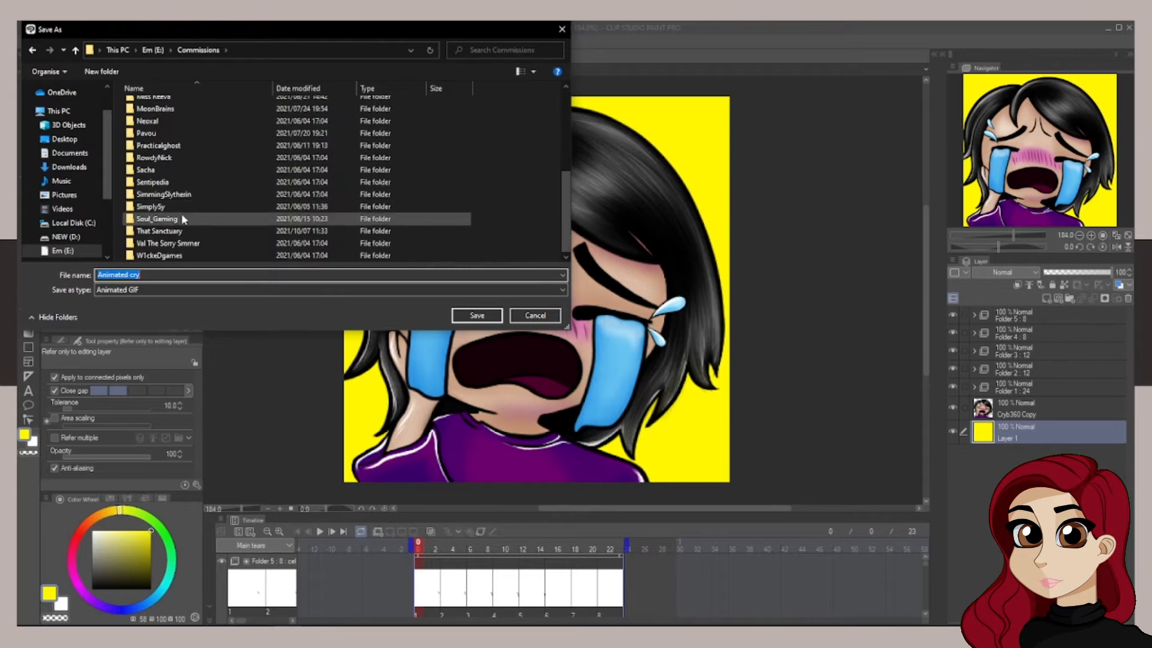
double_click(159, 230)
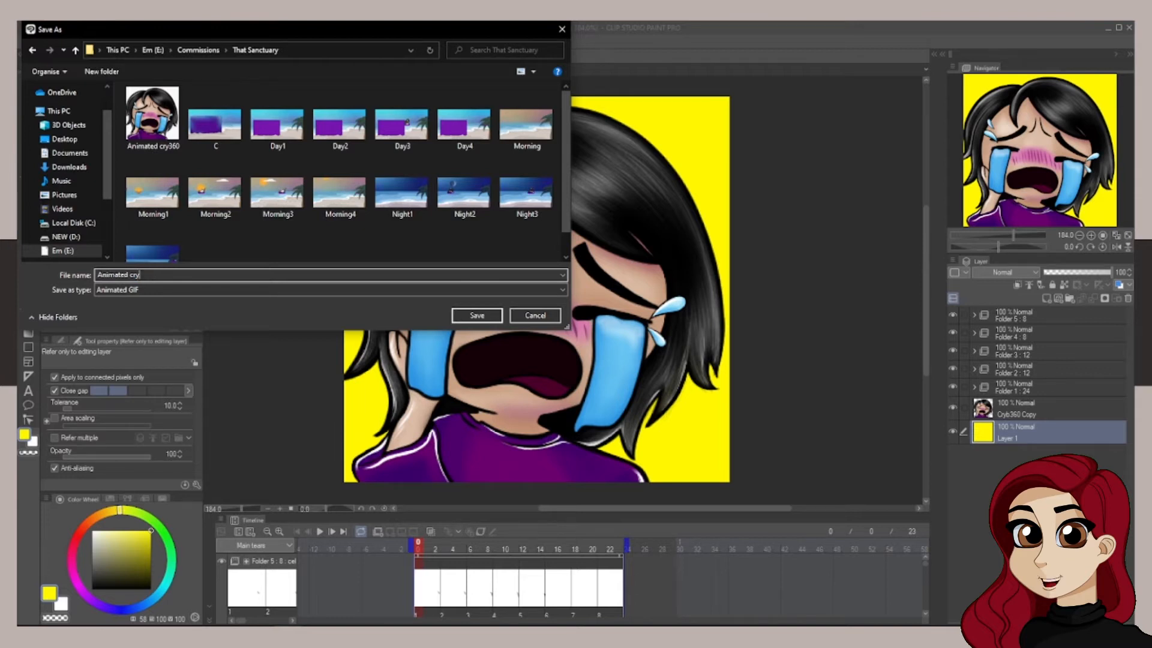
text(C)
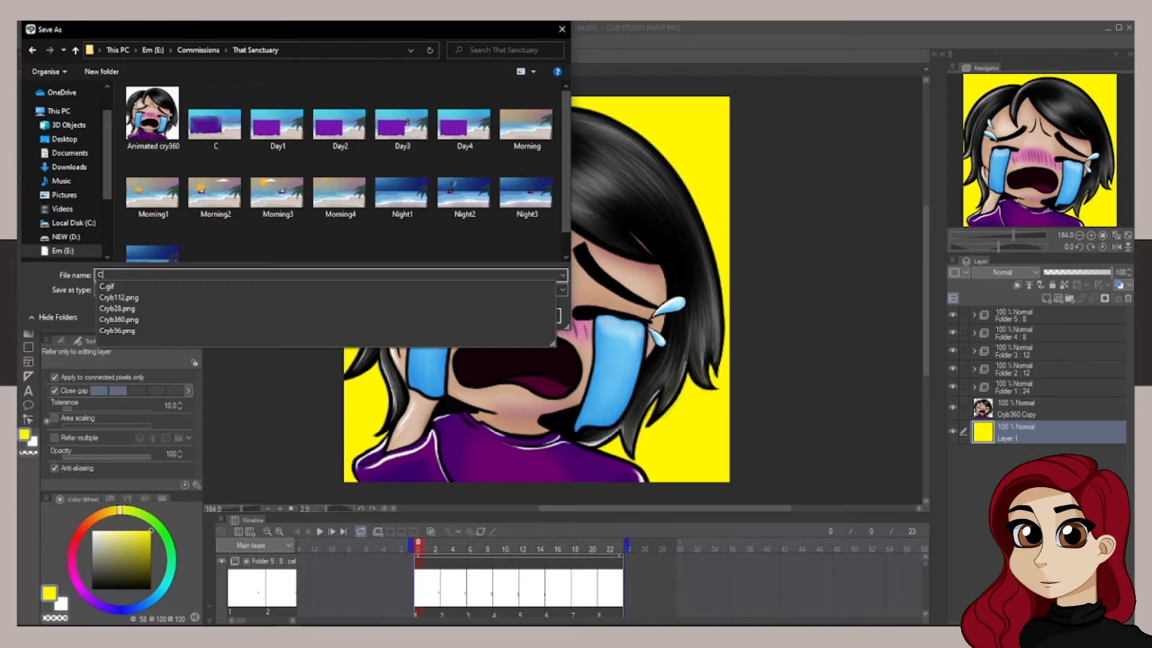
text(ry yell)
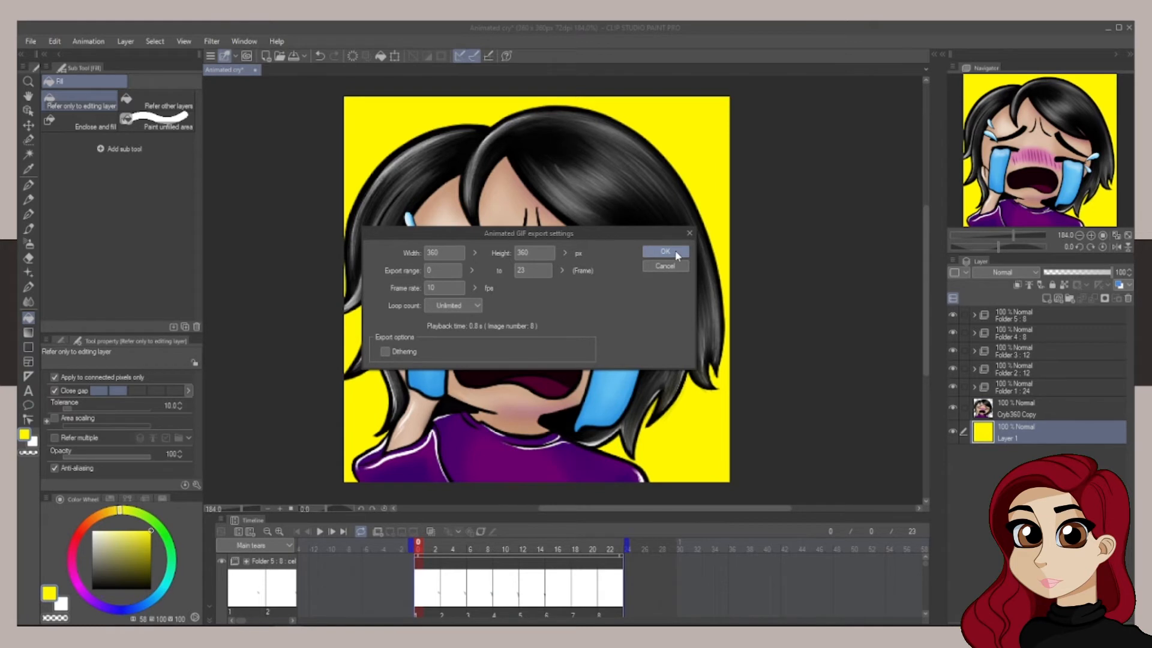
click(663, 251)
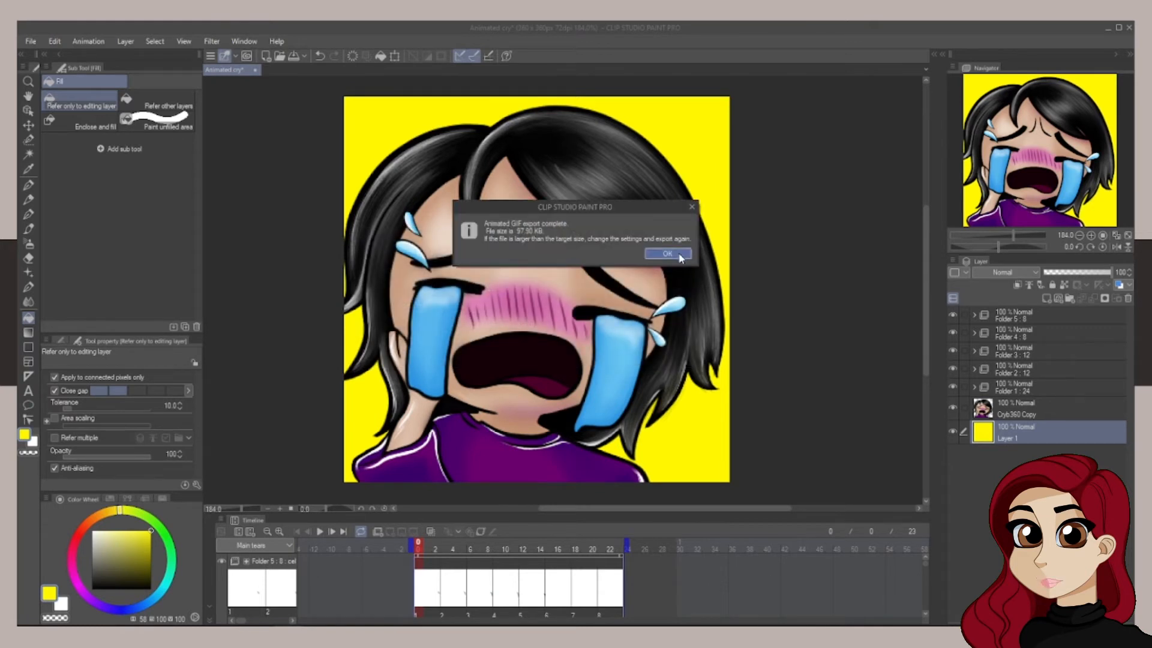
click(666, 253)
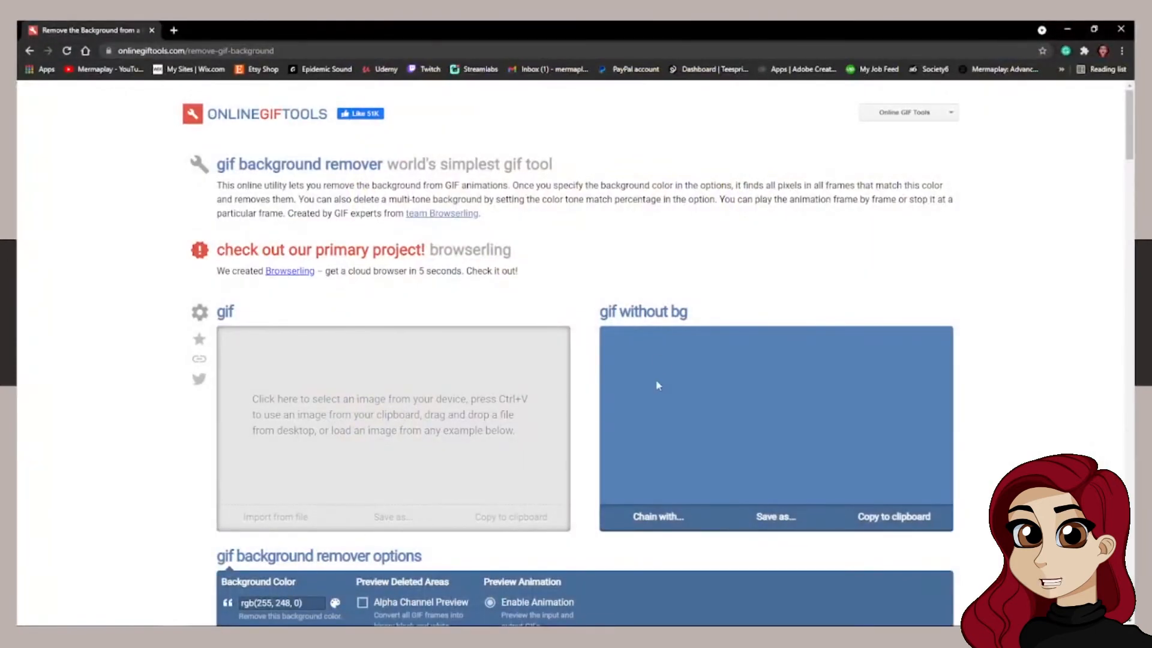
Step: Load Cry yellow360 from the That Sanctuary folder into Online GIF Tools
click(194, 50)
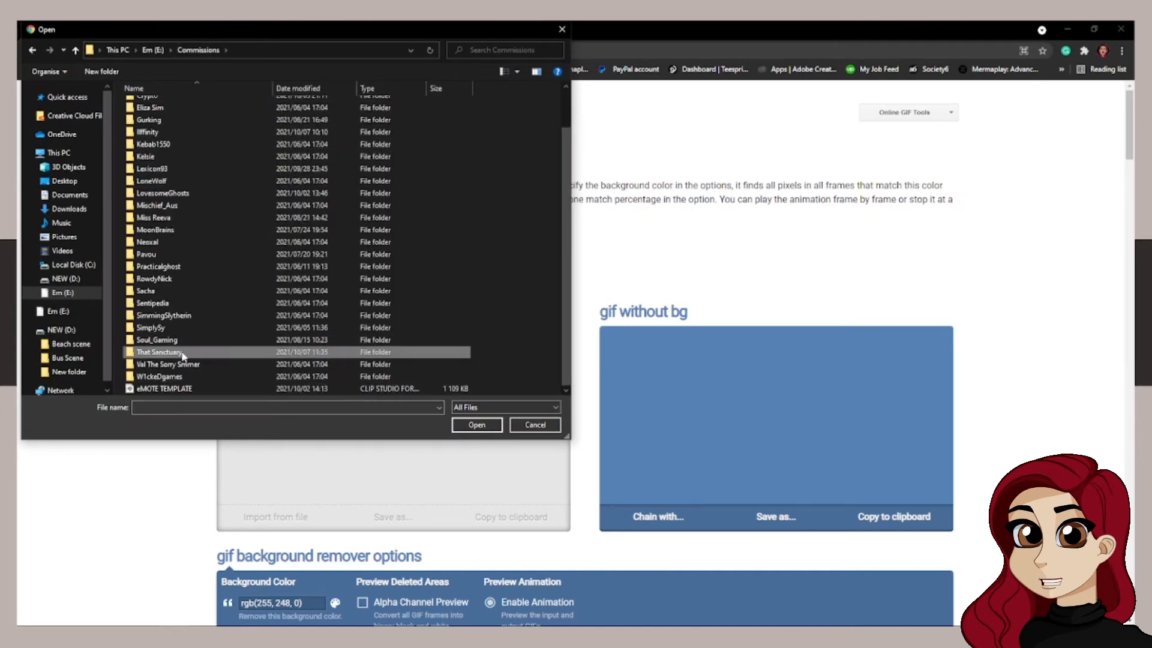
double_click(157, 353)
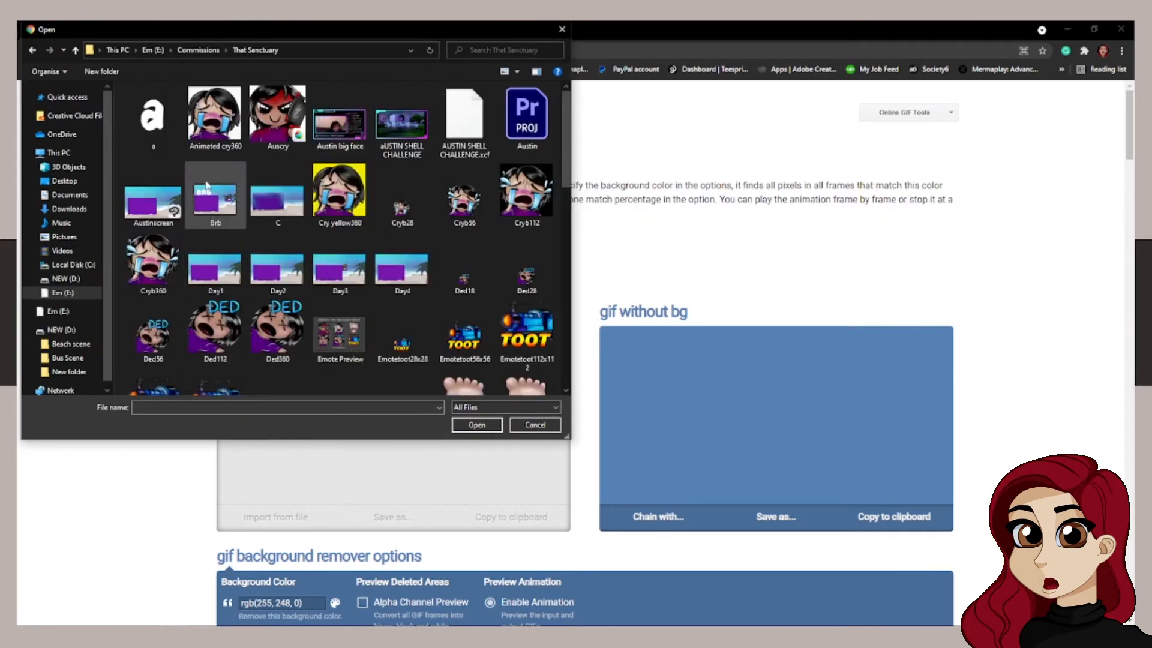
click(339, 187)
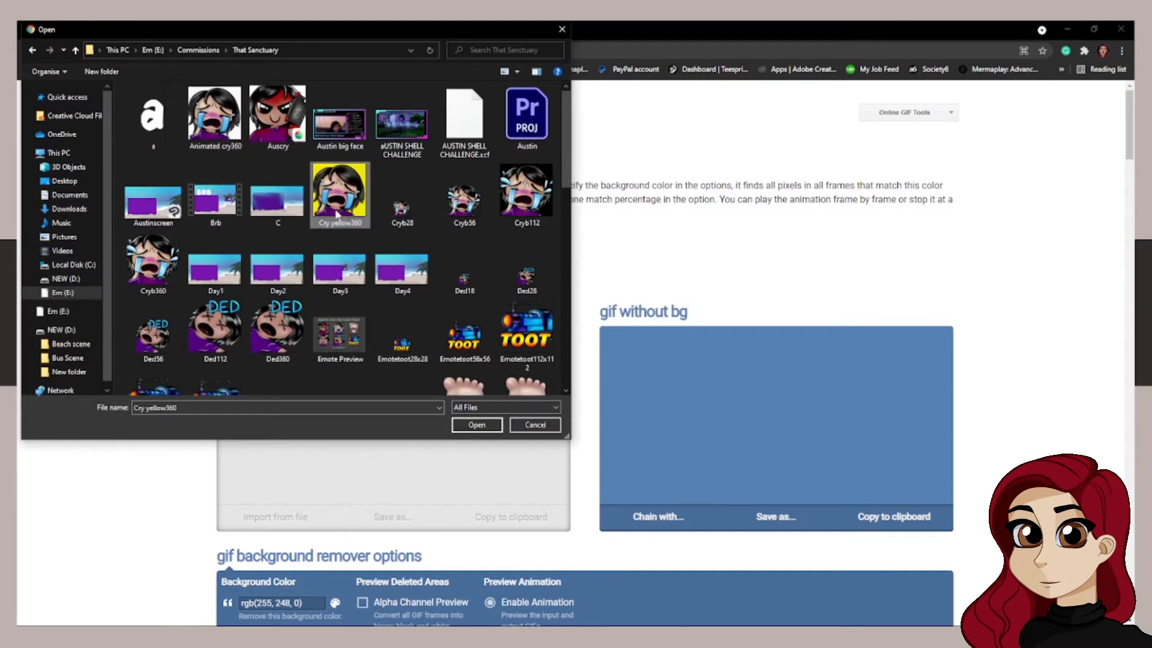
click(475, 424)
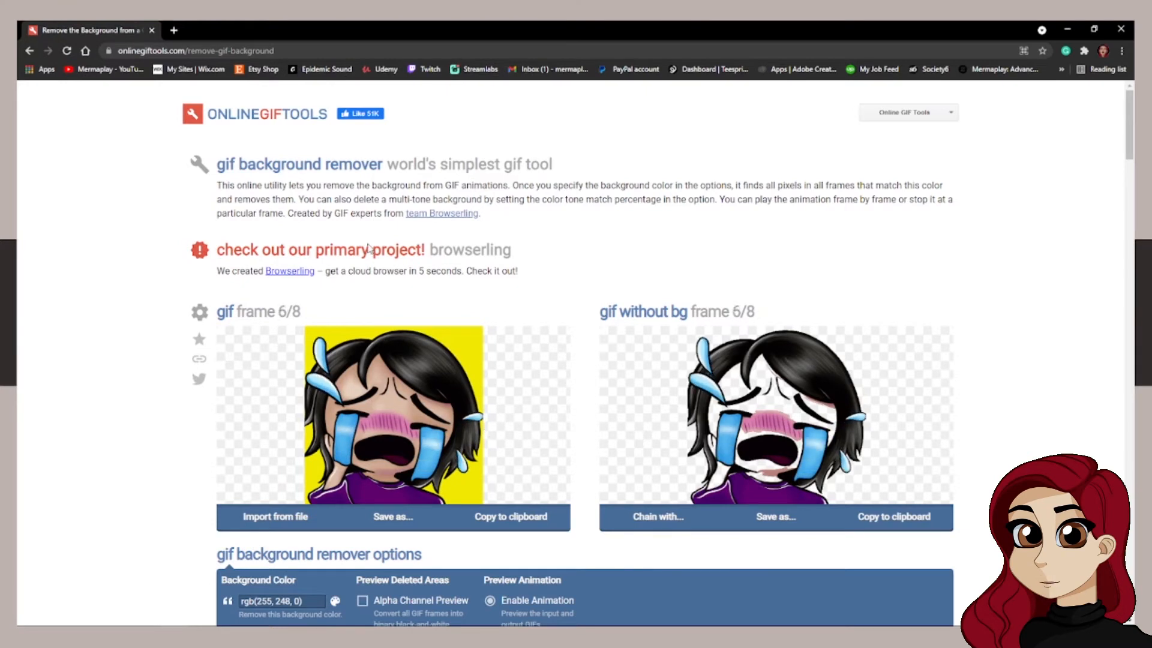
Step: Adjust the removed background hue and threshold (45%), then download and open the transparent GIF
scroll(down, 3)
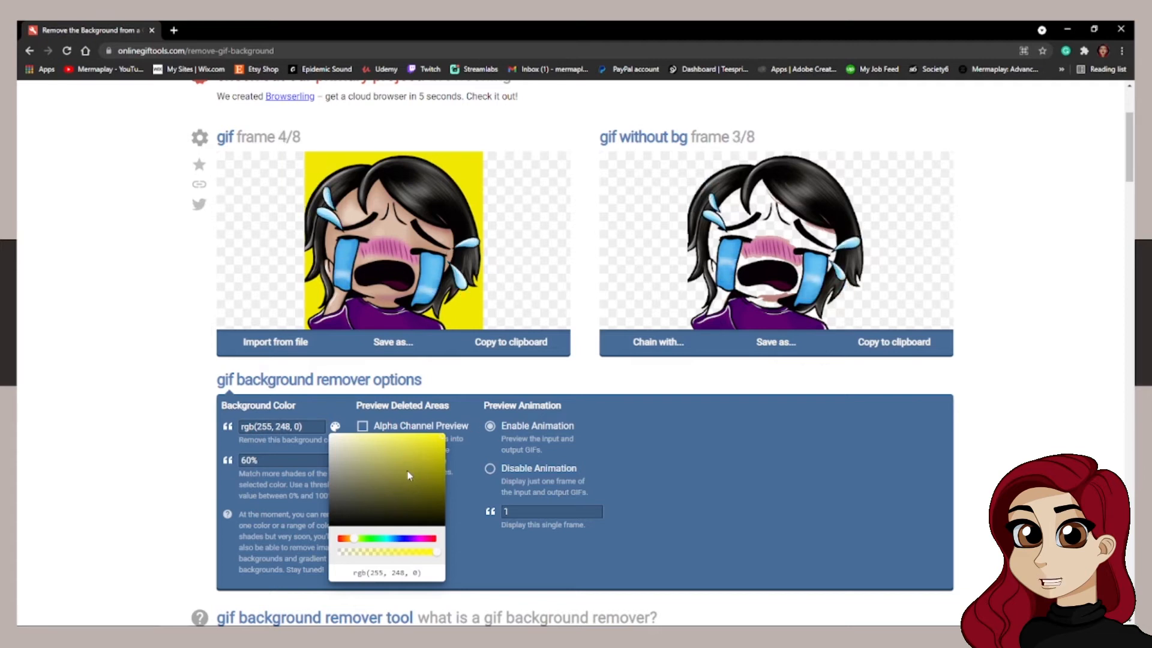
click(356, 546)
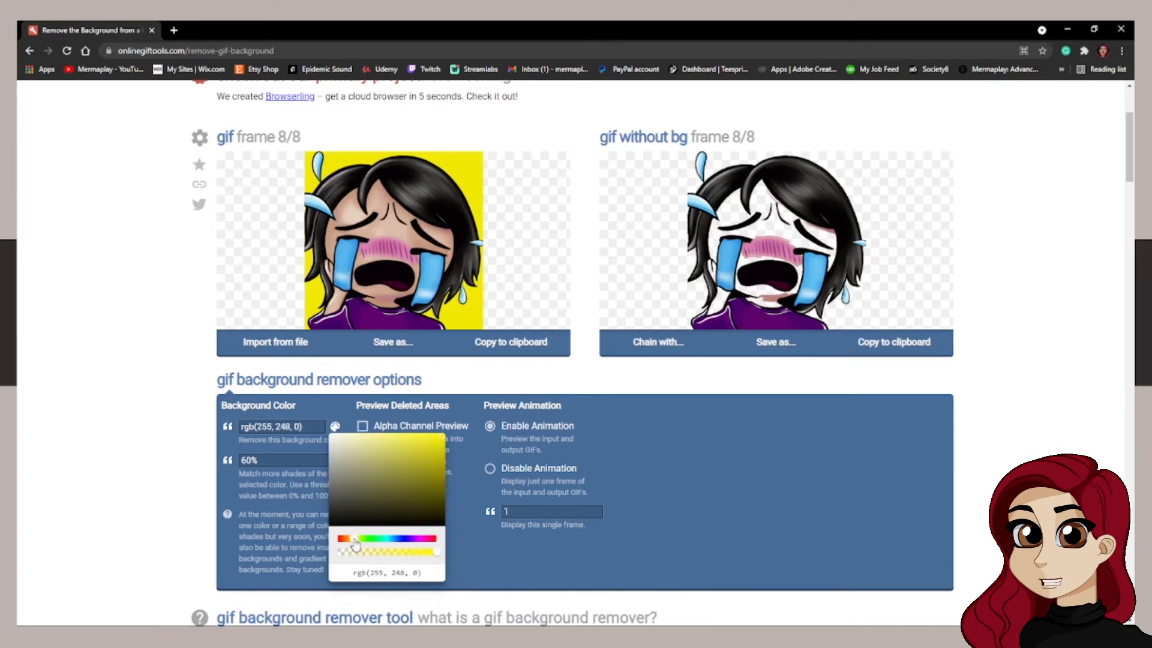
drag(437, 550, 422, 550)
text(40)
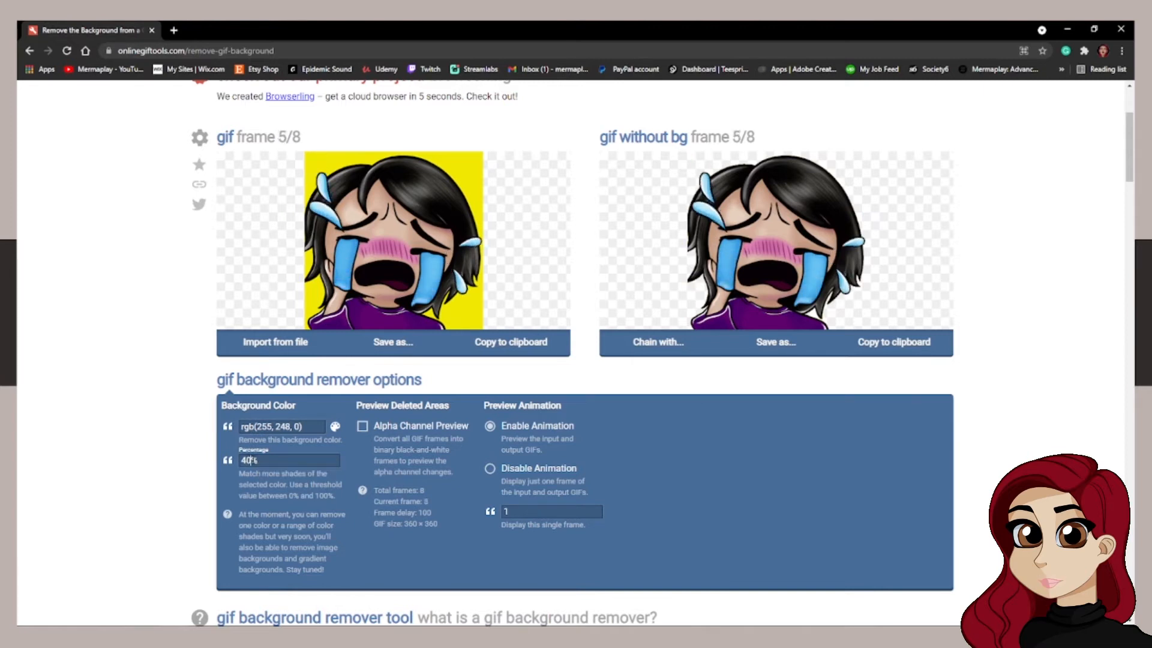
text(45%)
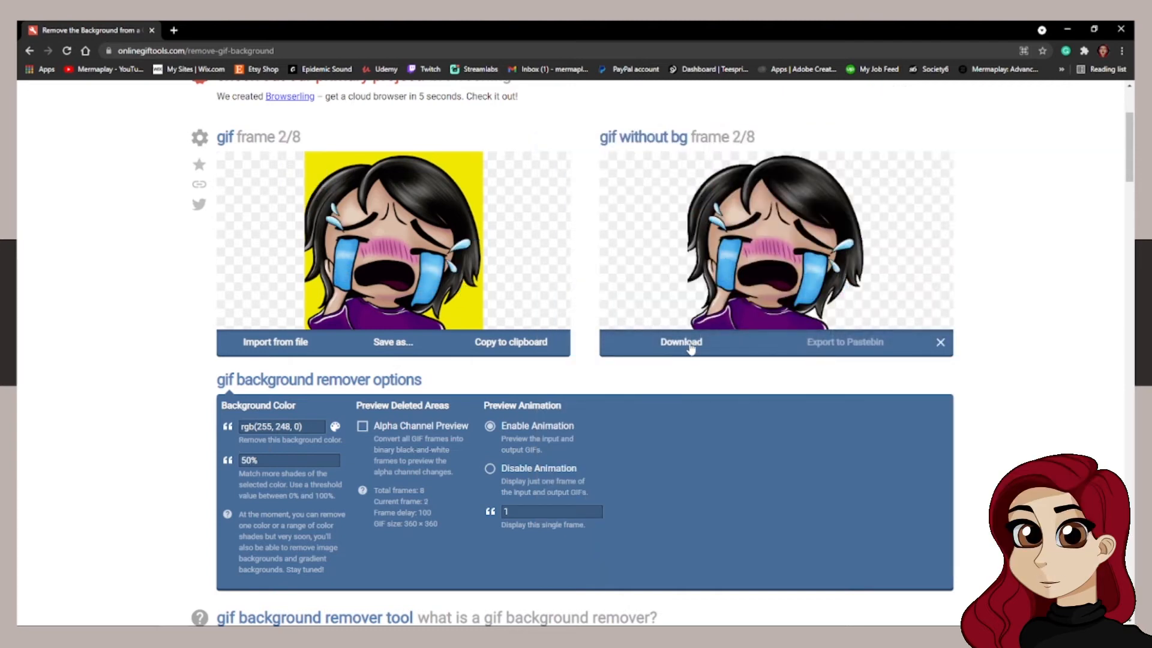
click(681, 341)
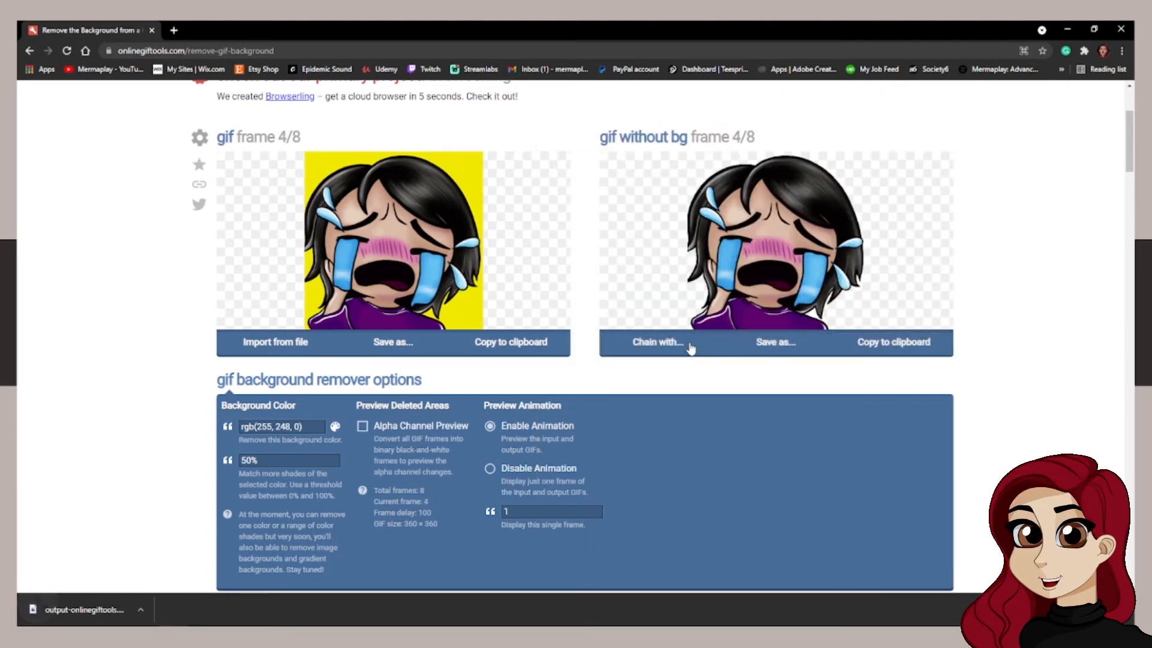
click(83, 609)
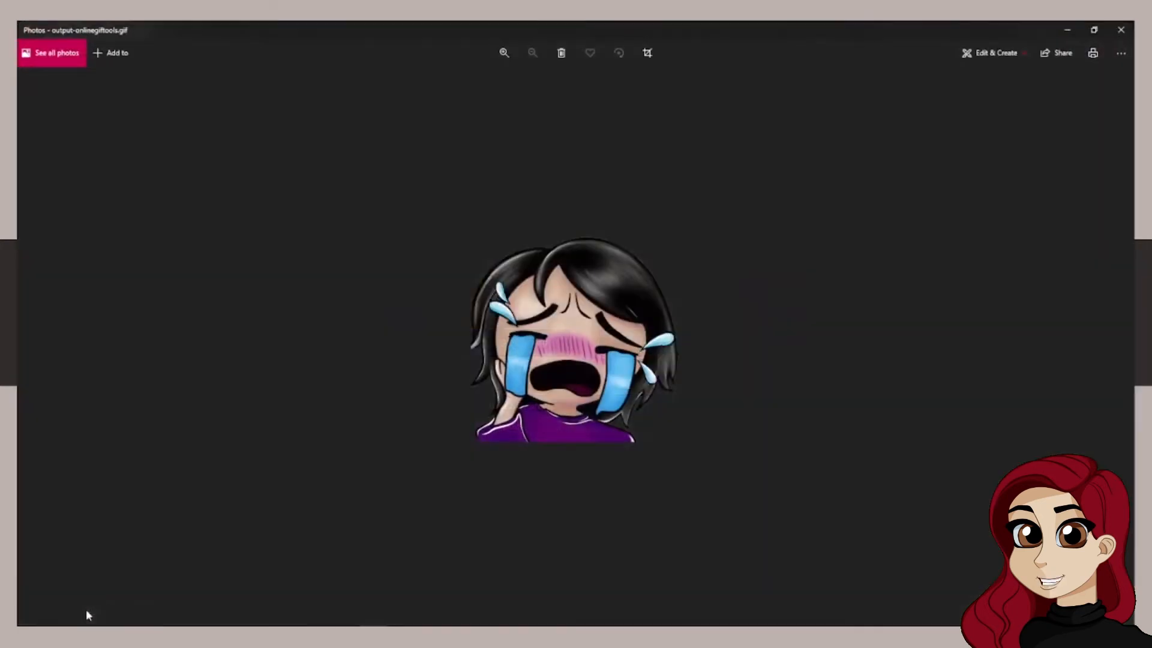
mouse_move(457, 534)
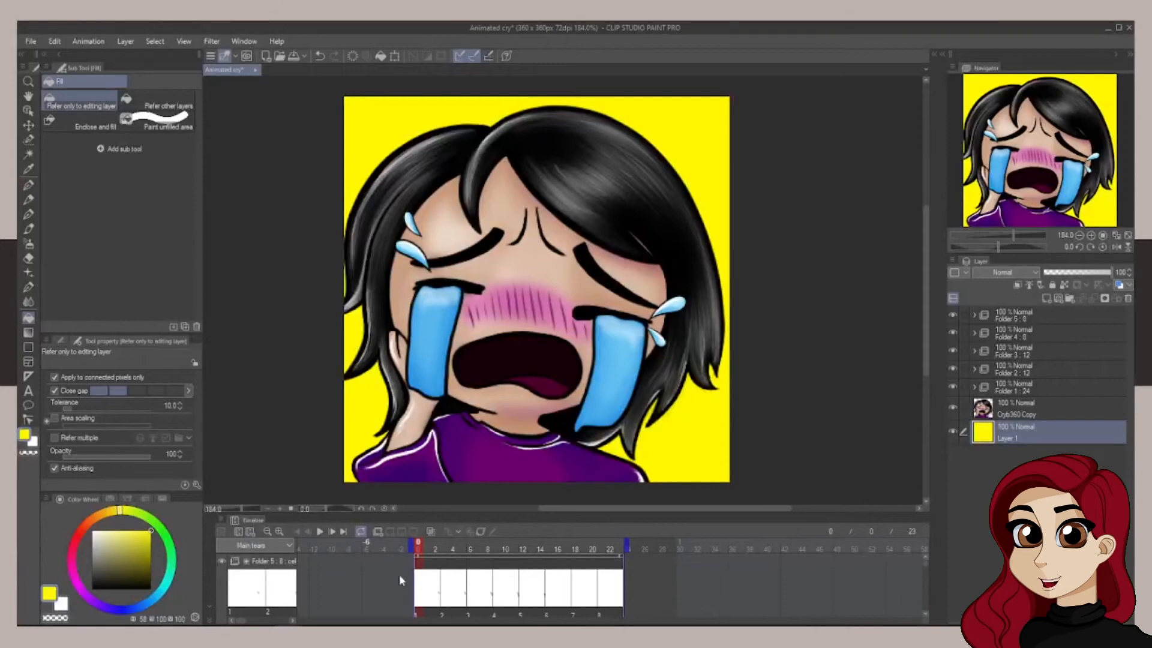
Step: Fill Layer 1 with green and export it as a new animated GIF in That Sanctuary
click(164, 536)
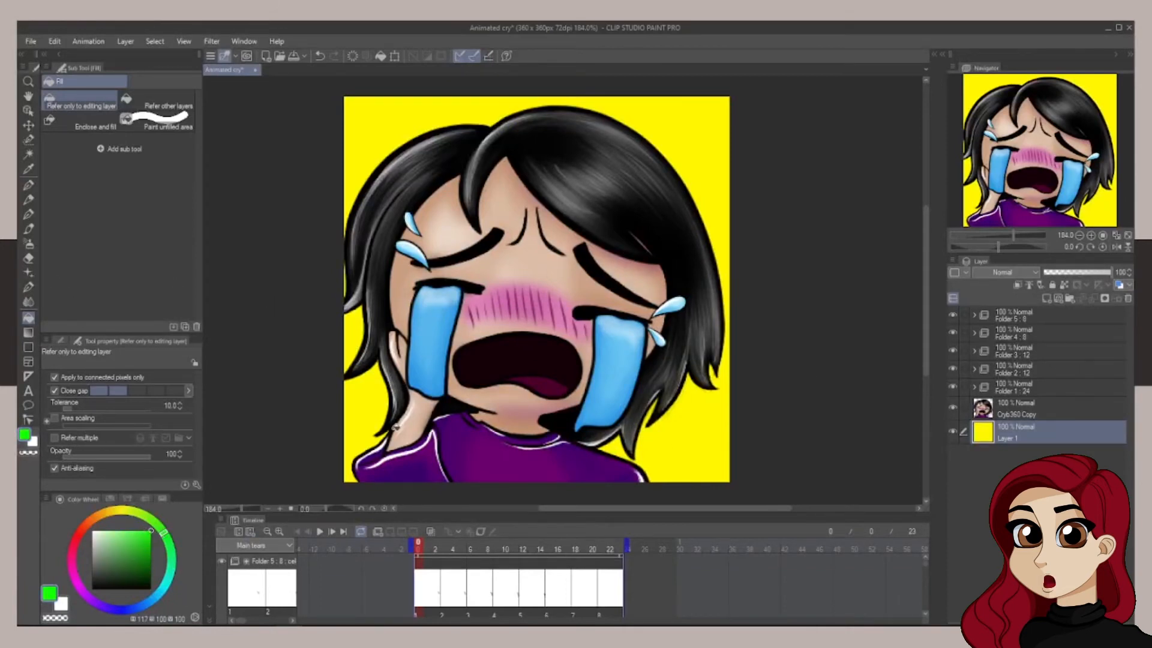
click(31, 40)
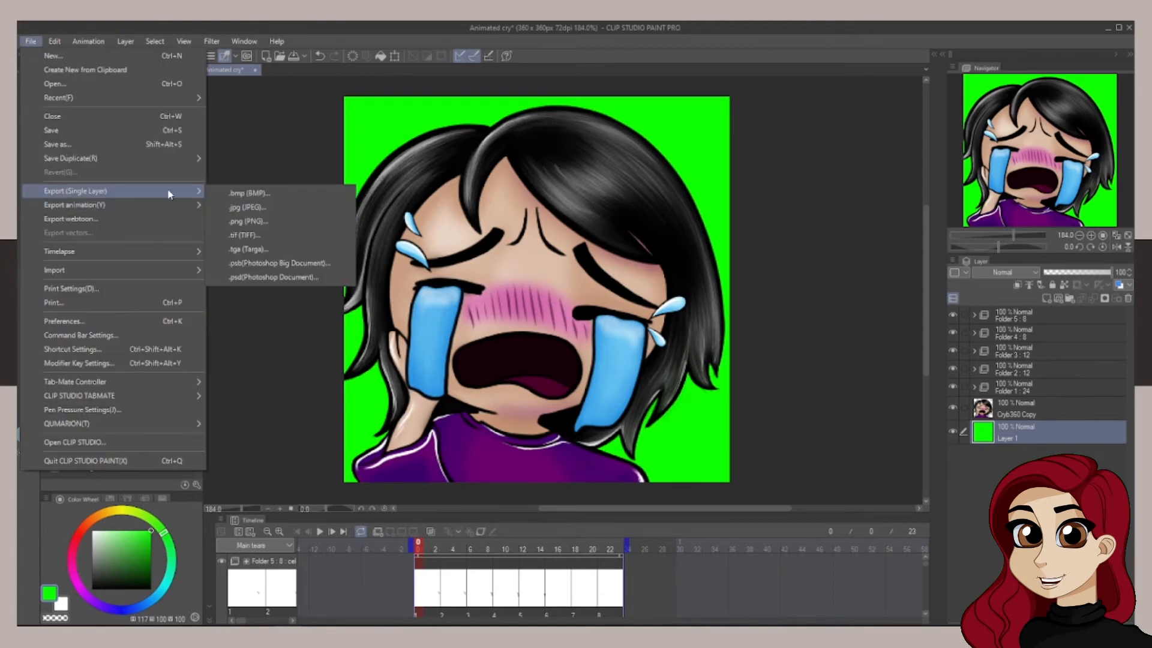
click(71, 204)
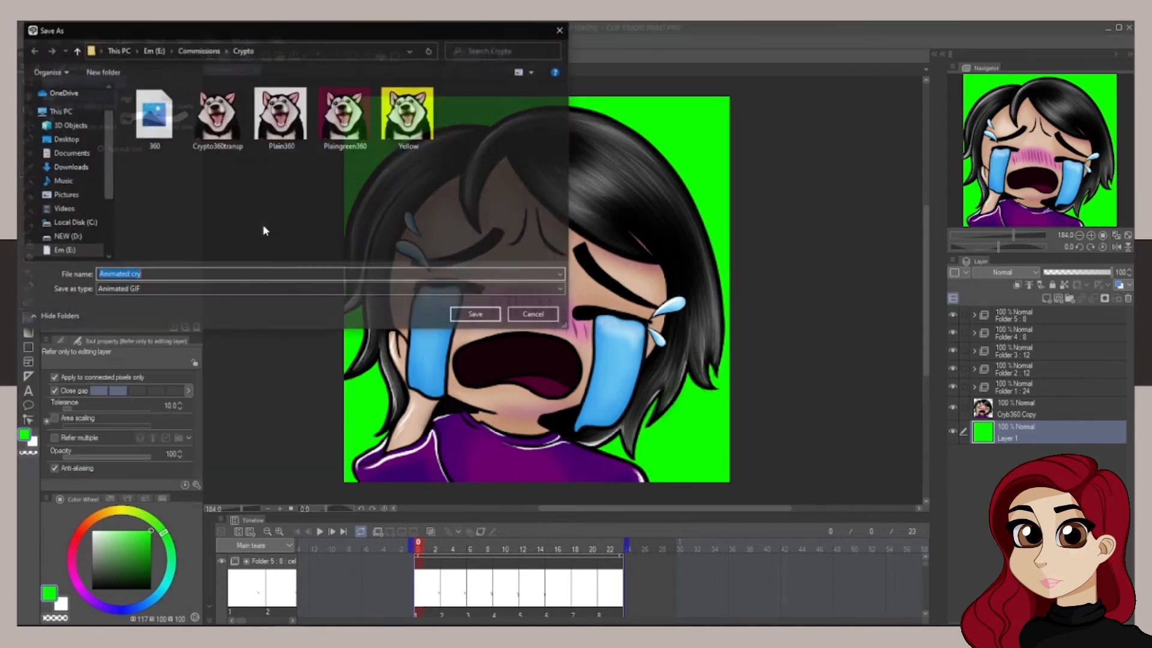
click(200, 50)
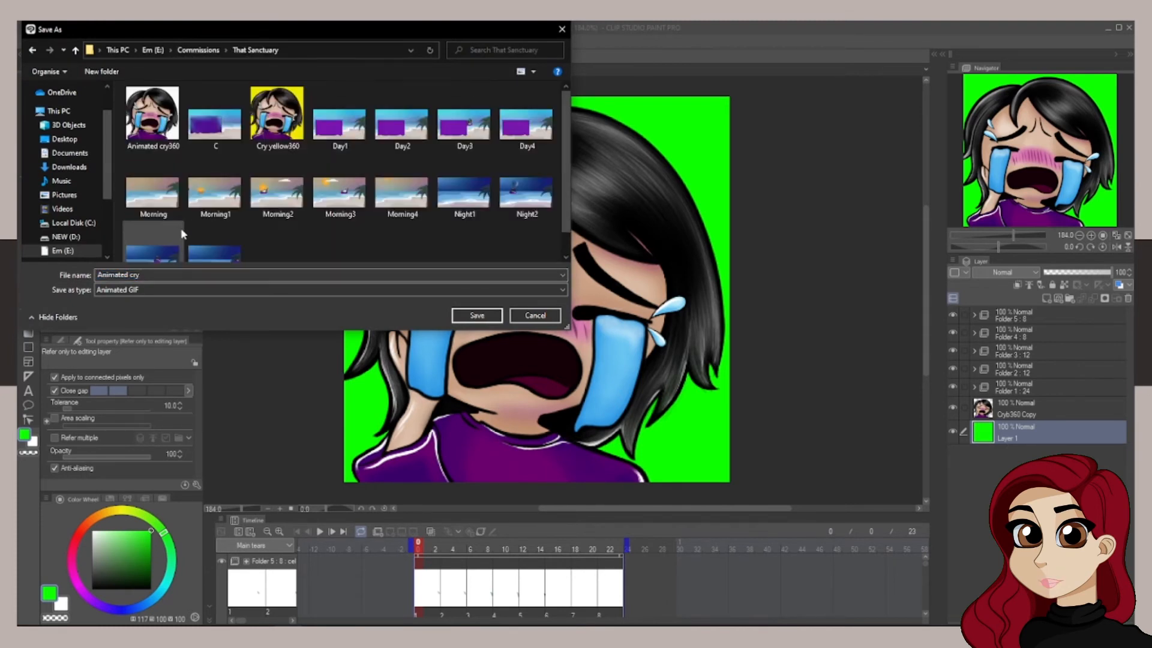
click(277, 114)
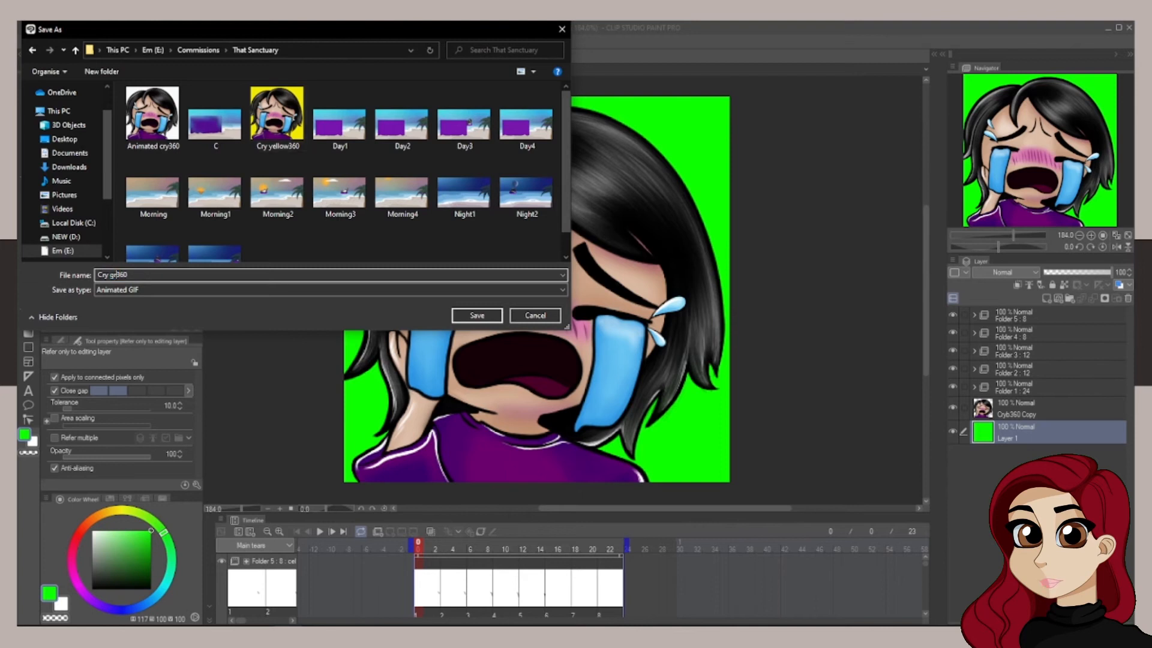
click(476, 315)
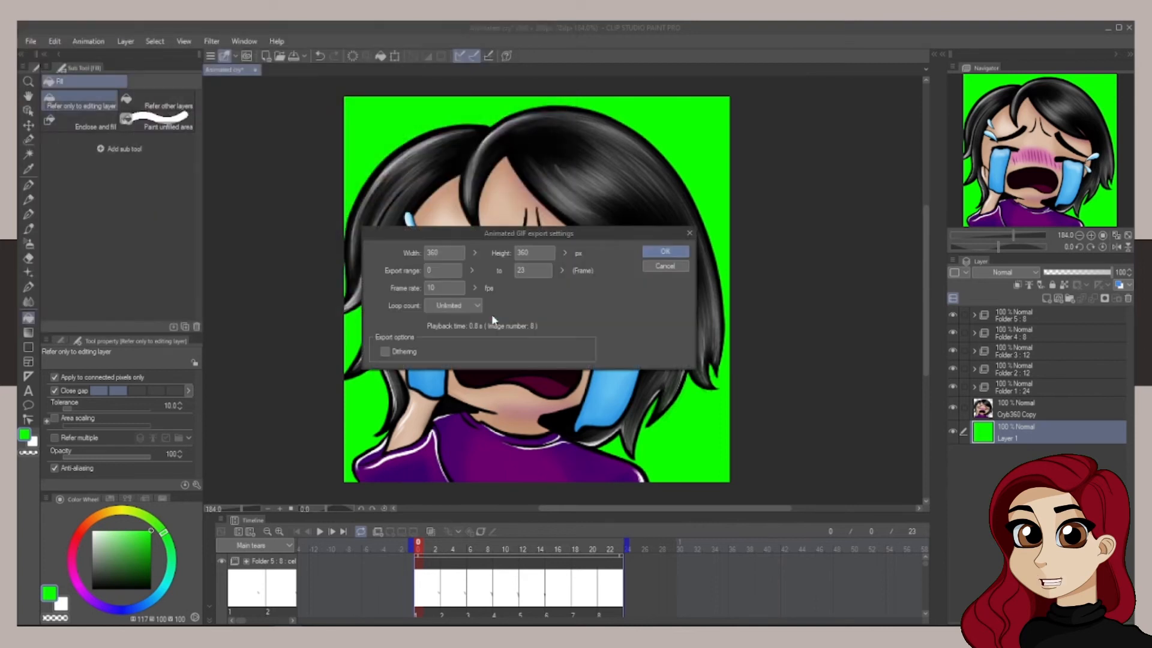
click(663, 252)
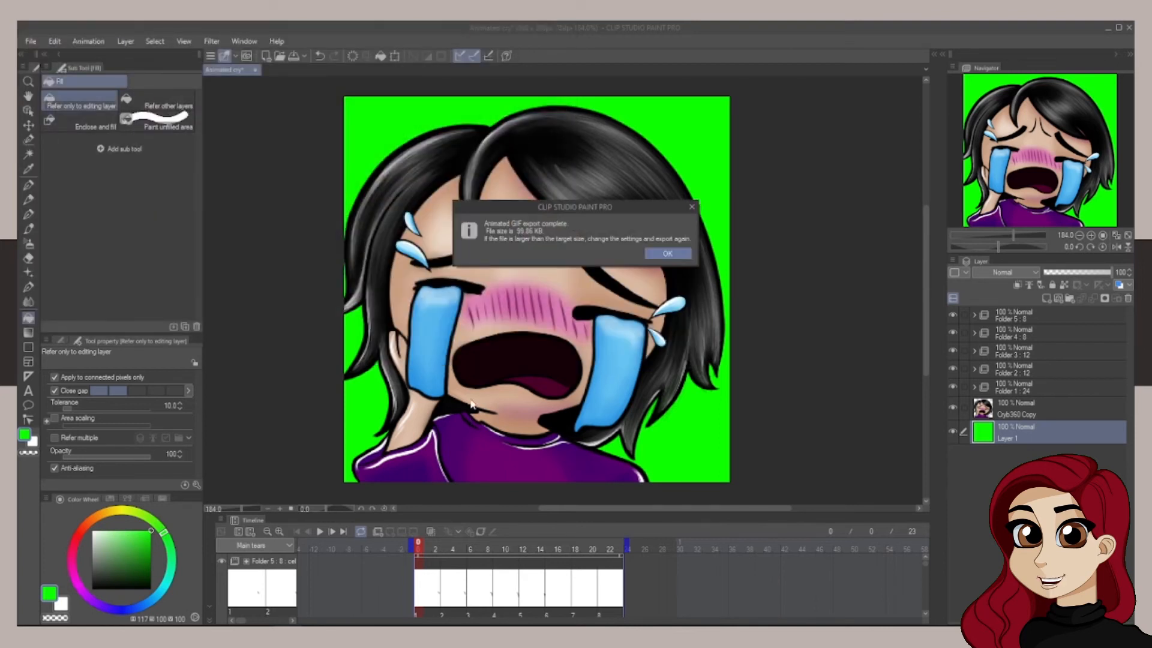
click(666, 253)
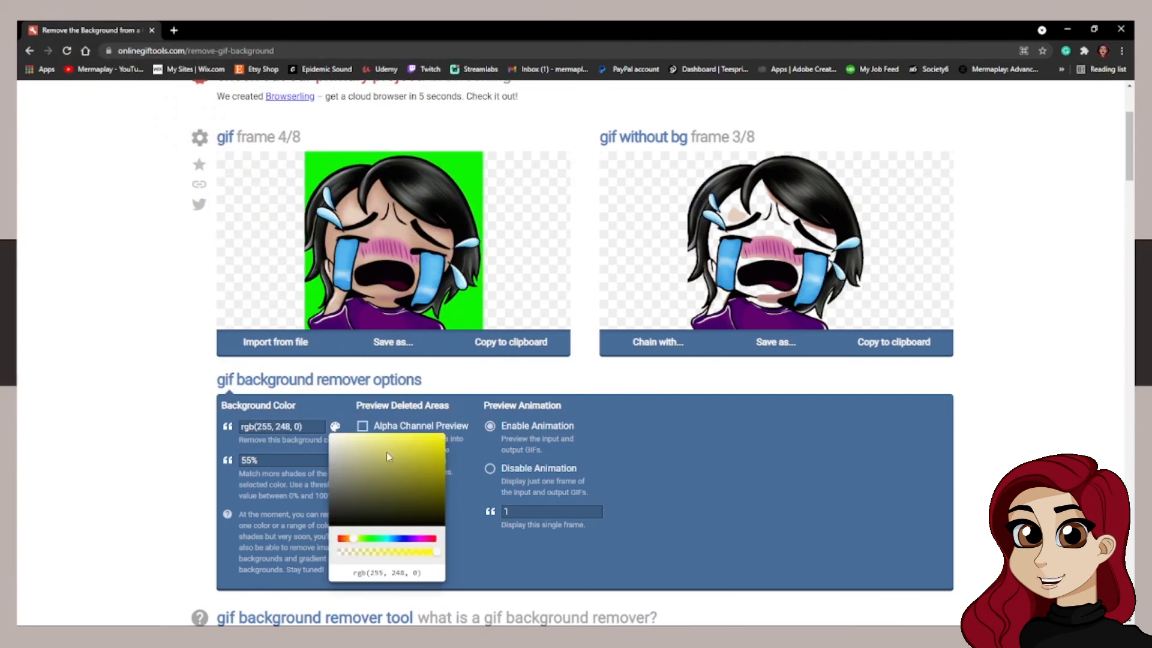
Step: Remove green rgb(55, 255, 0) at 60% threshold, then download and open the transparent GIF
click(444, 445)
text(60)
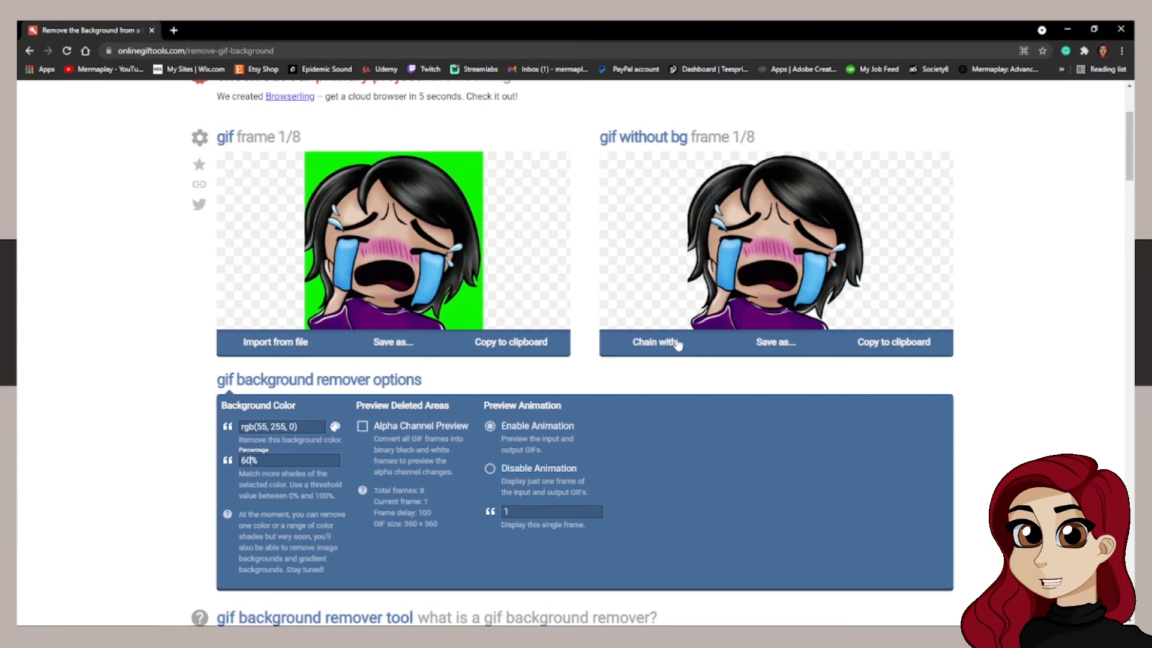
click(654, 342)
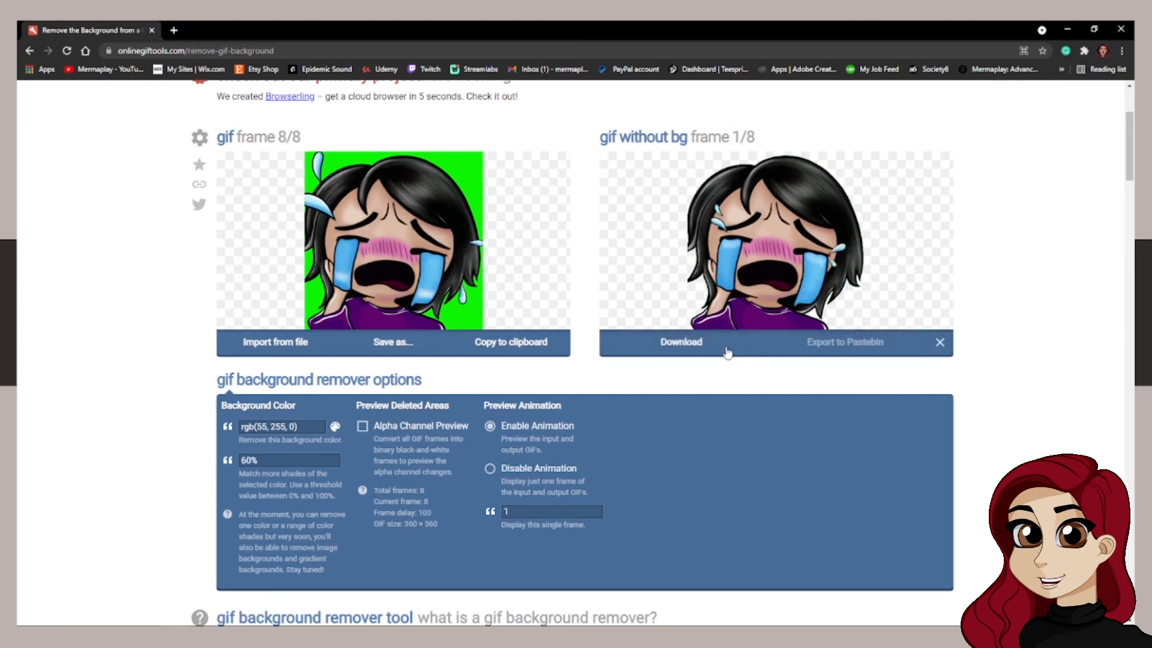
click(681, 341)
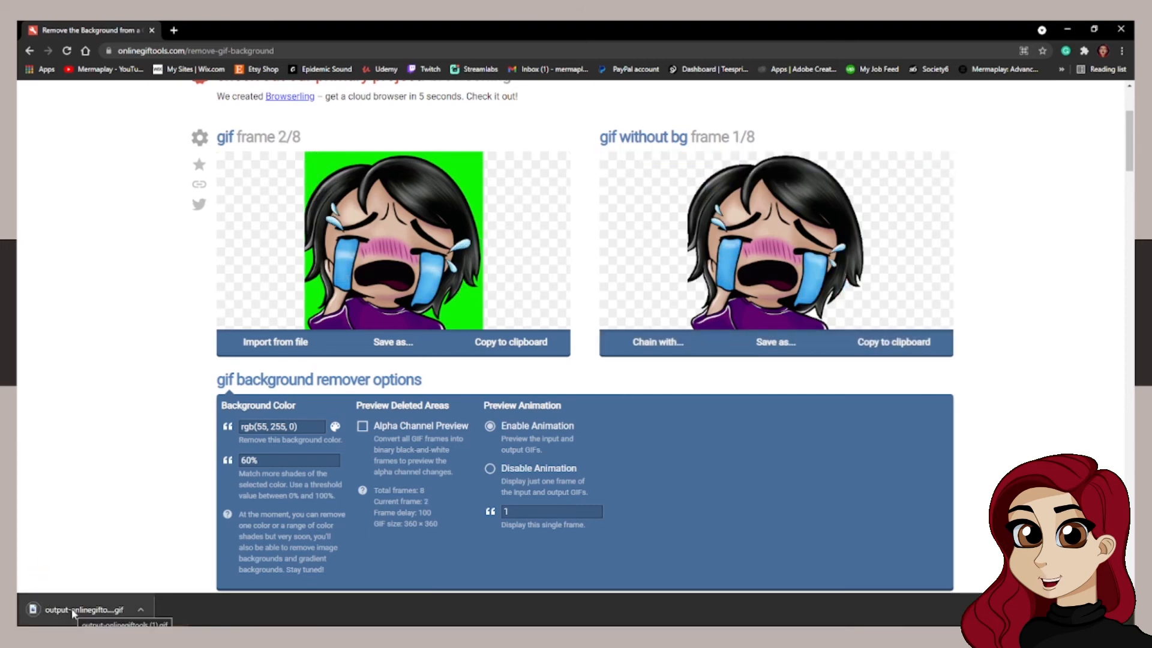
click(82, 609)
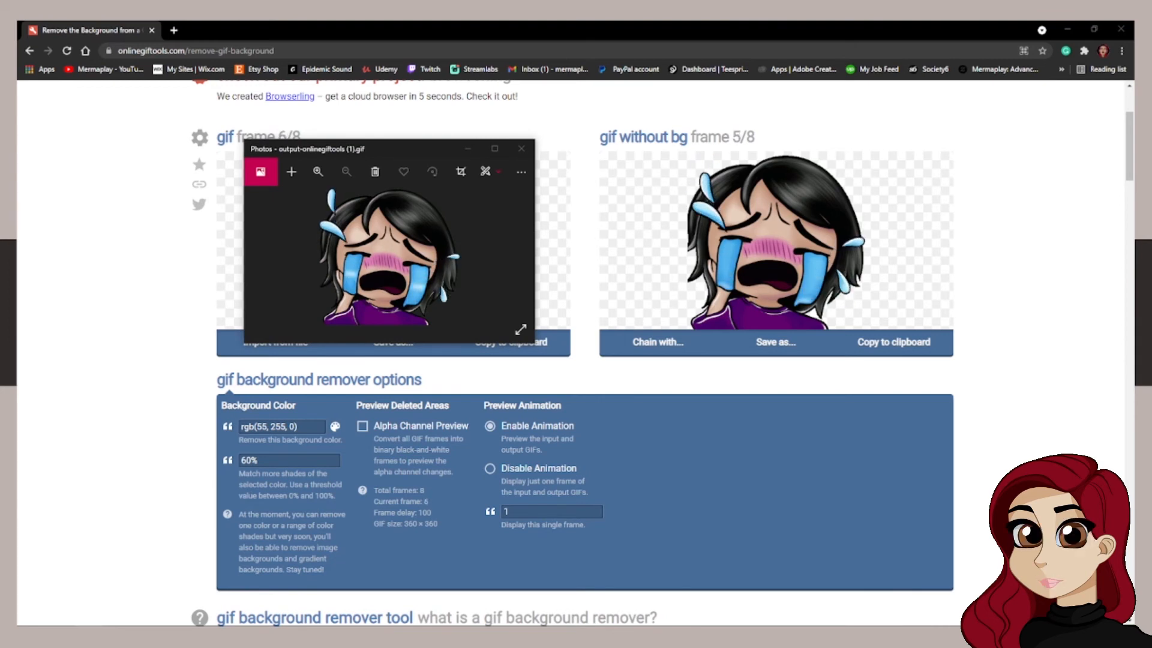
Step: Open the yellow-removed GIF and snap it beside the green-removed one in Photos
click(494, 149)
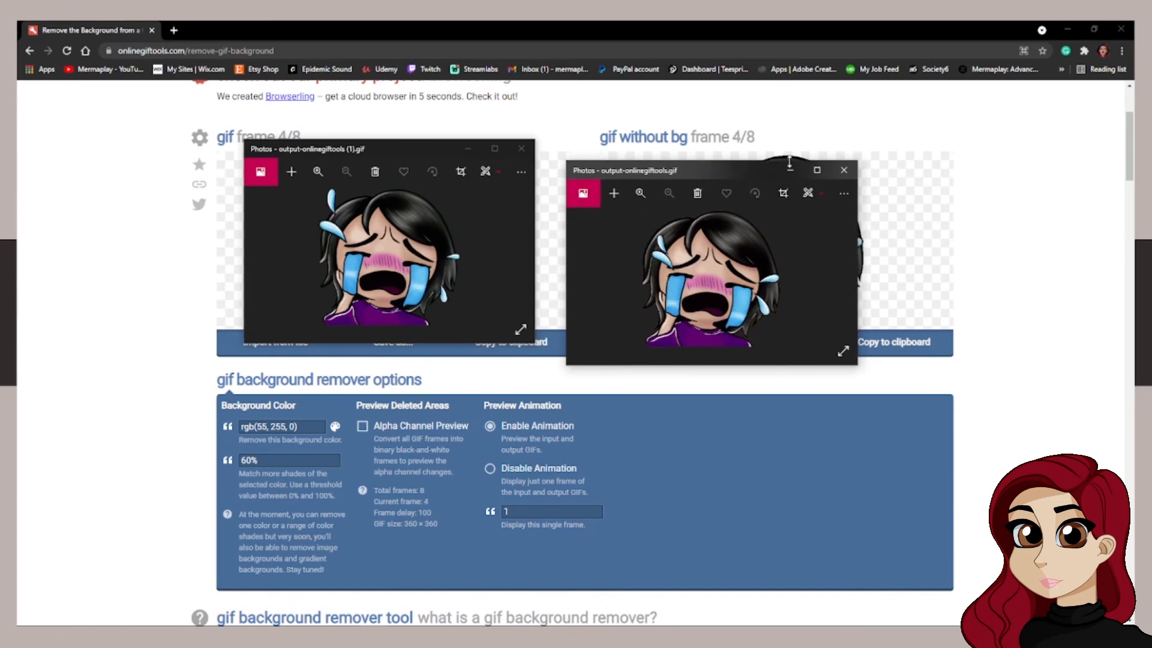
click(844, 170)
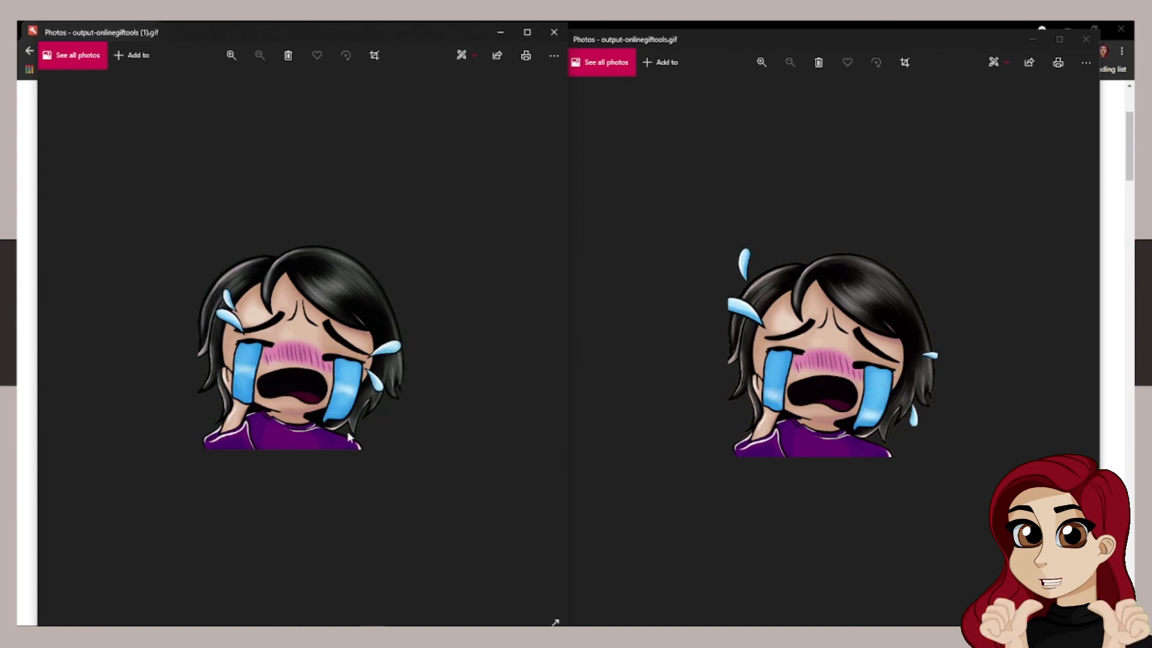
mouse_move(582, 366)
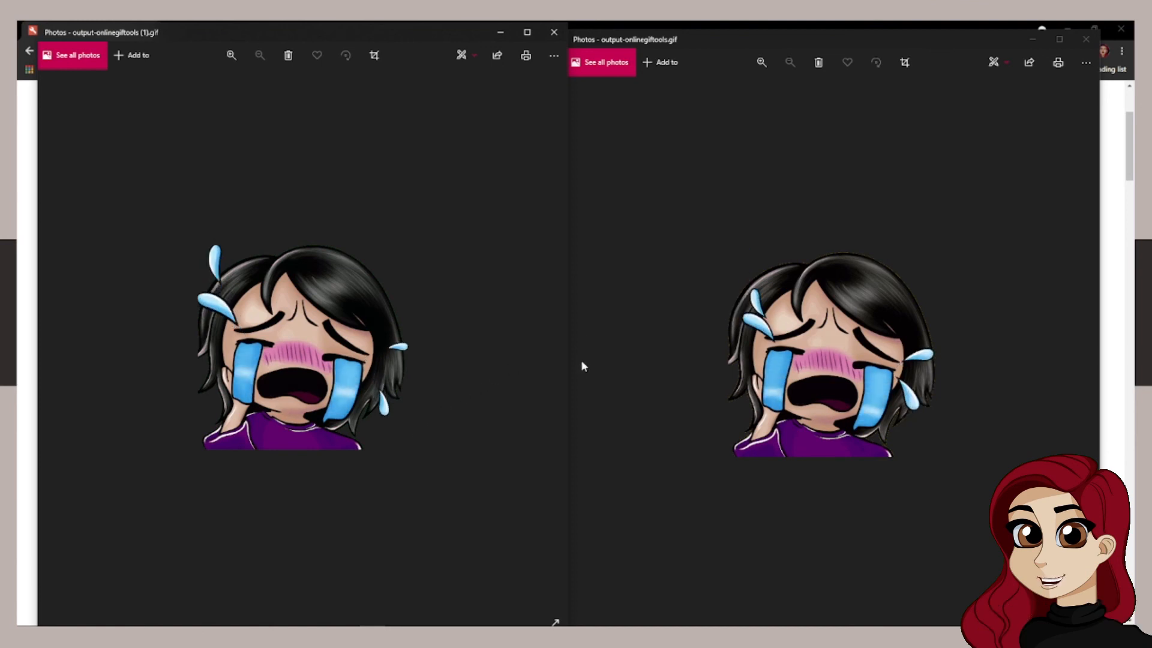